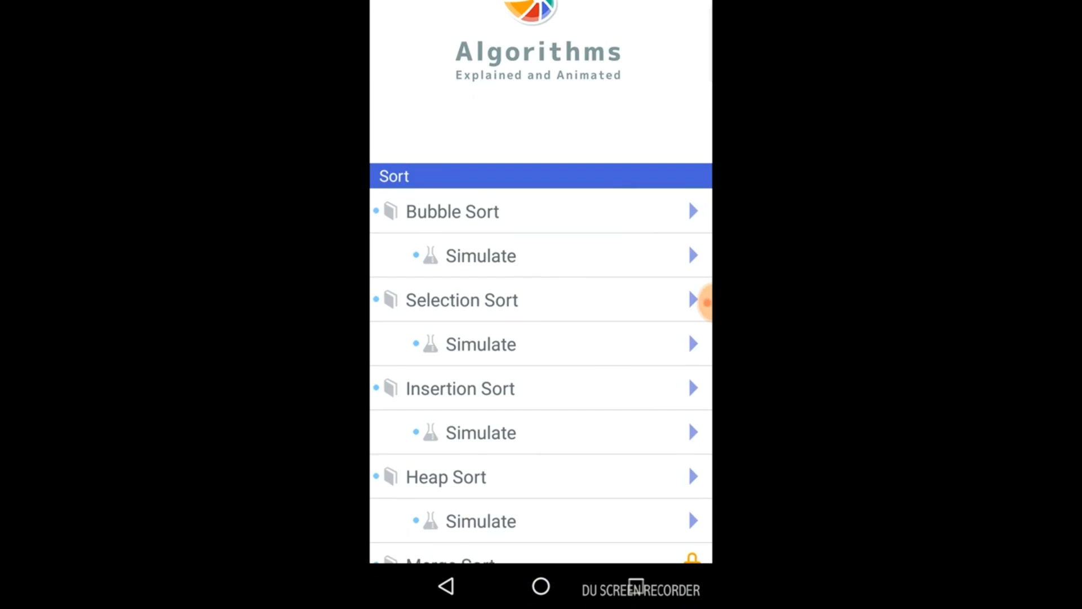
Open Bubble Sort from the Sort list and advance to the comparison-scales explanation
scroll(down, 3)
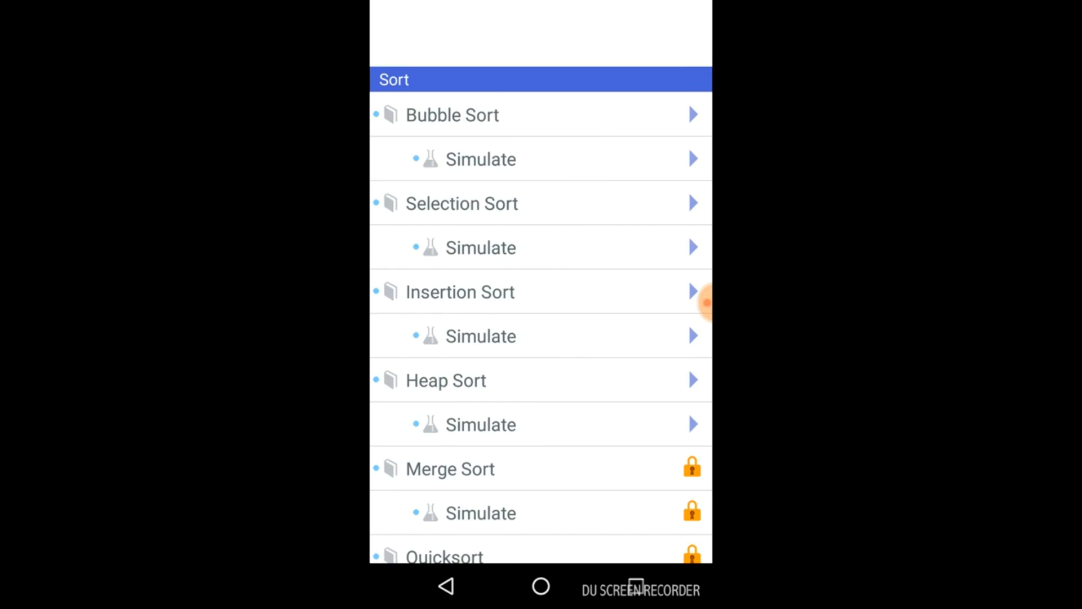
scroll(down, 3)
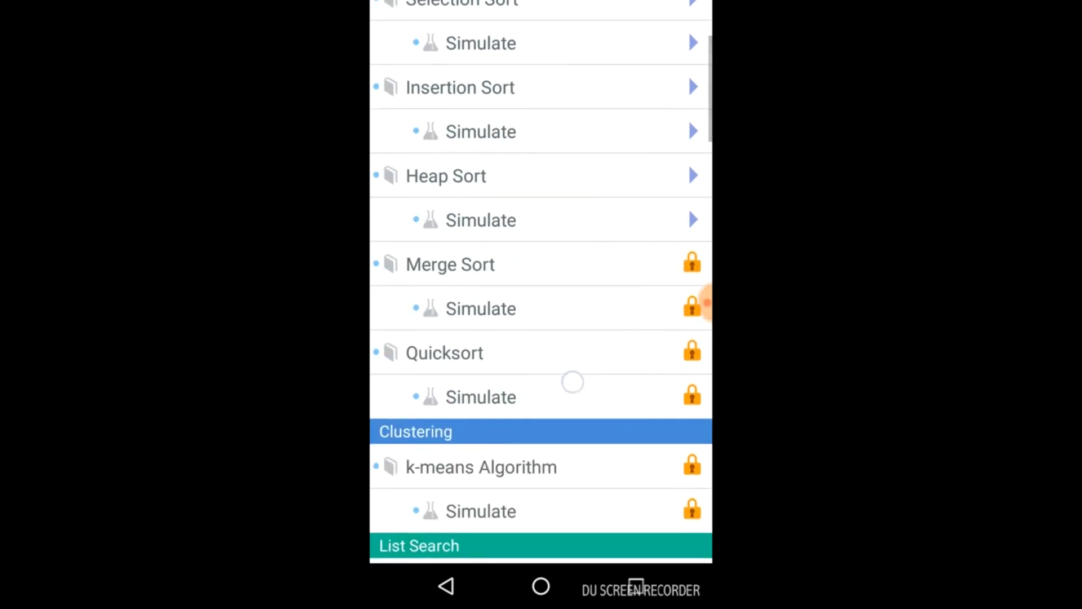
scroll(down, 3)
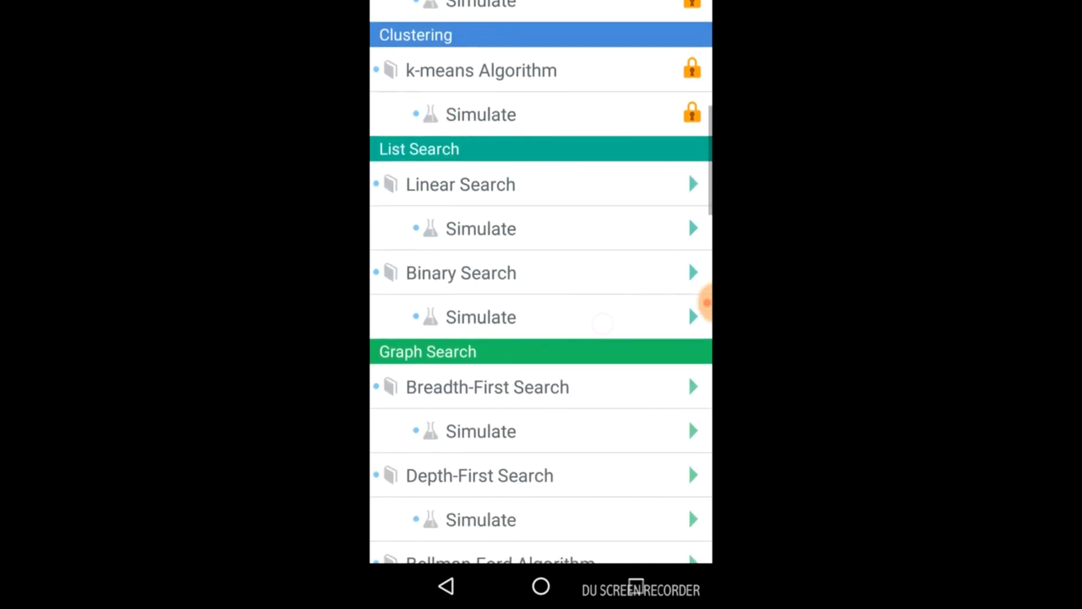
scroll(down, 3)
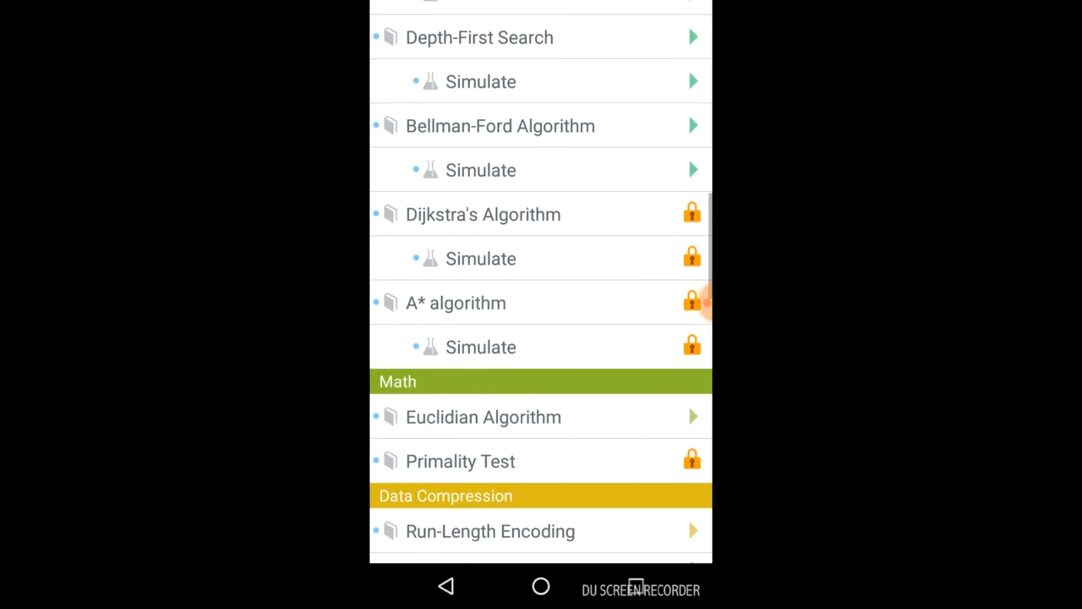
scroll(down, 3)
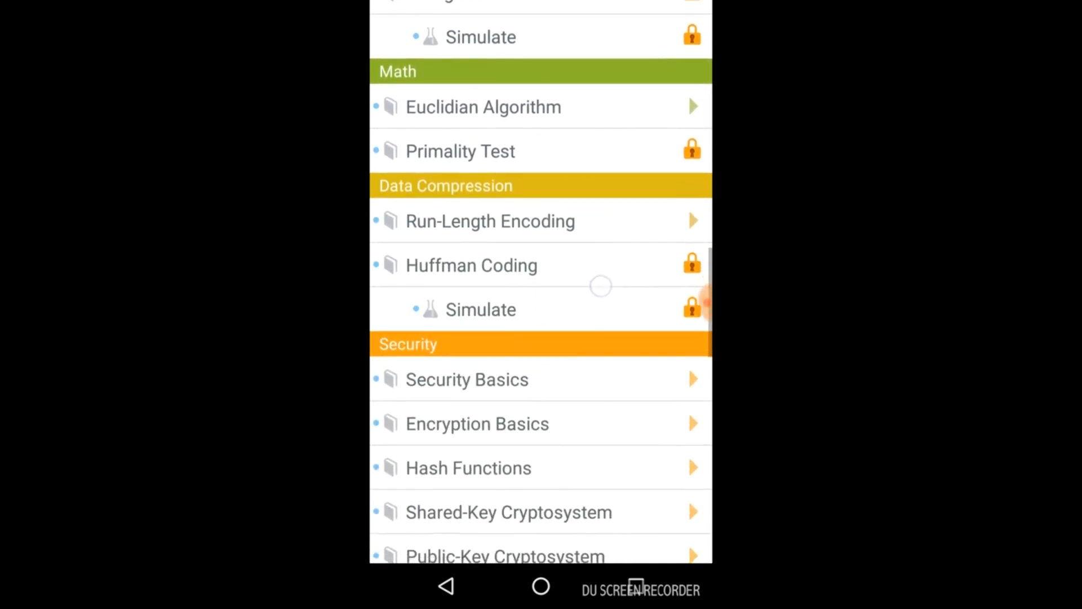
scroll(down, 3)
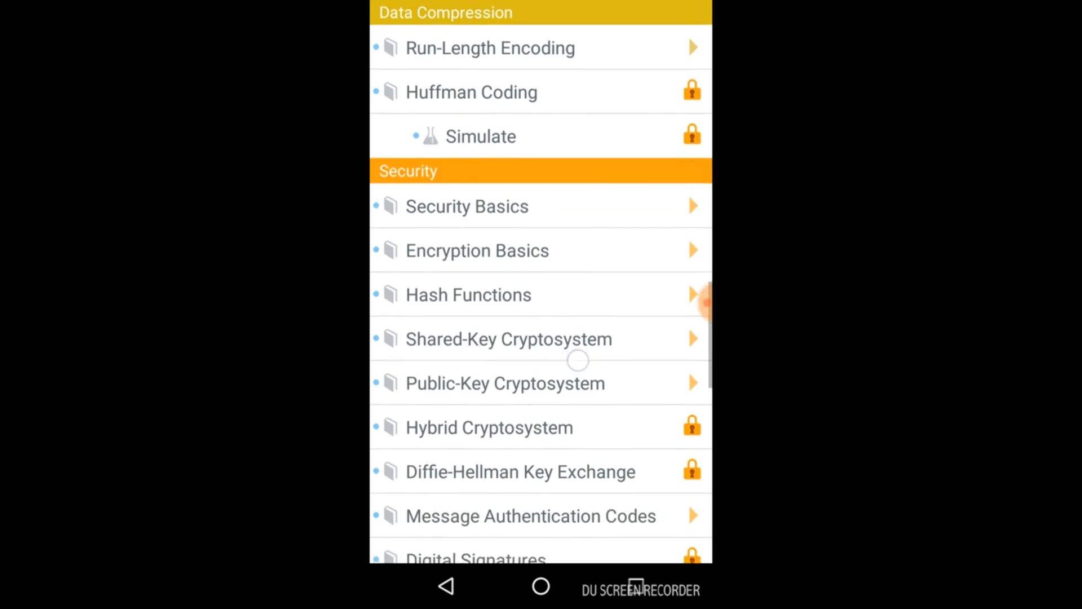
scroll(down, 3)
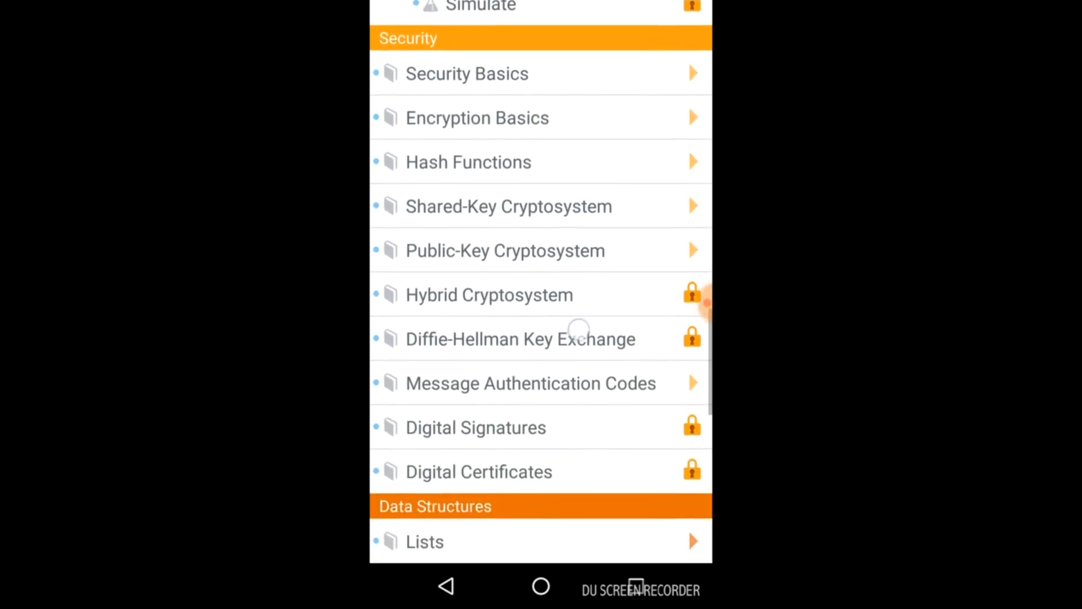
scroll(up, 3)
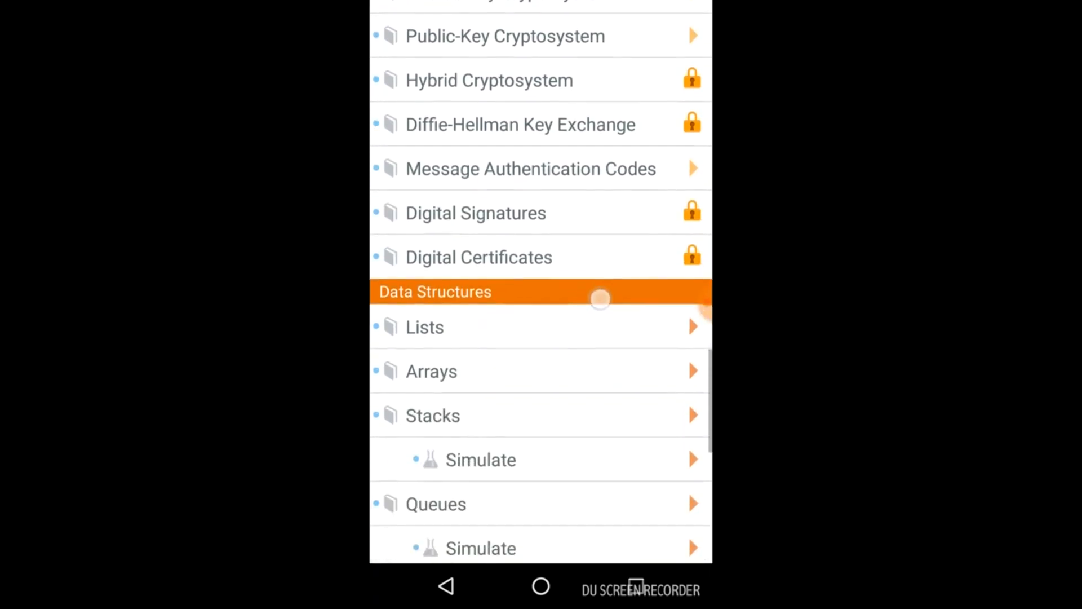
scroll(down, 3)
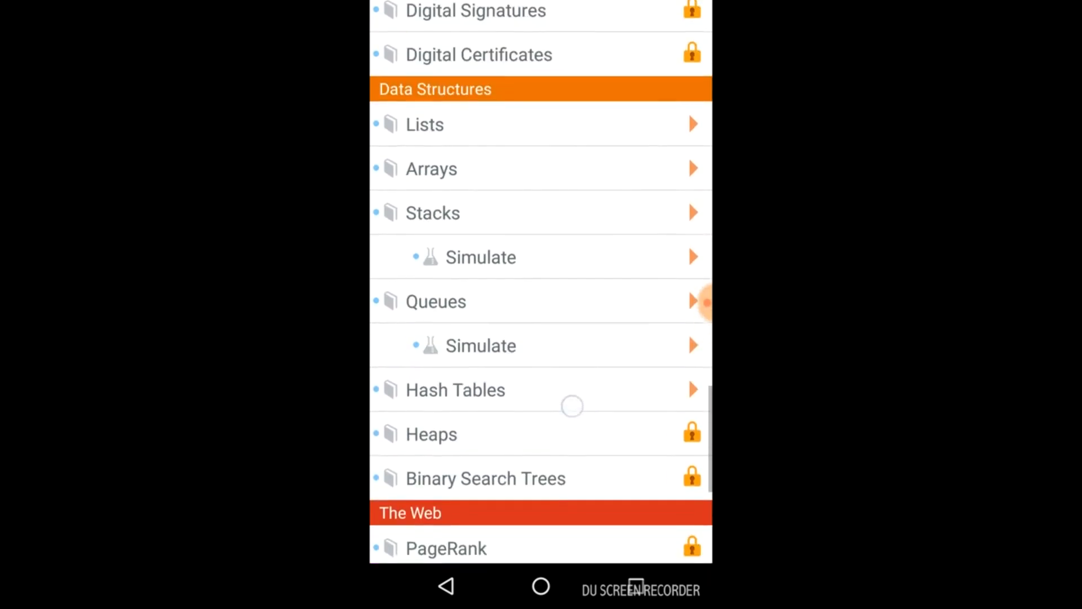
scroll(down, 3)
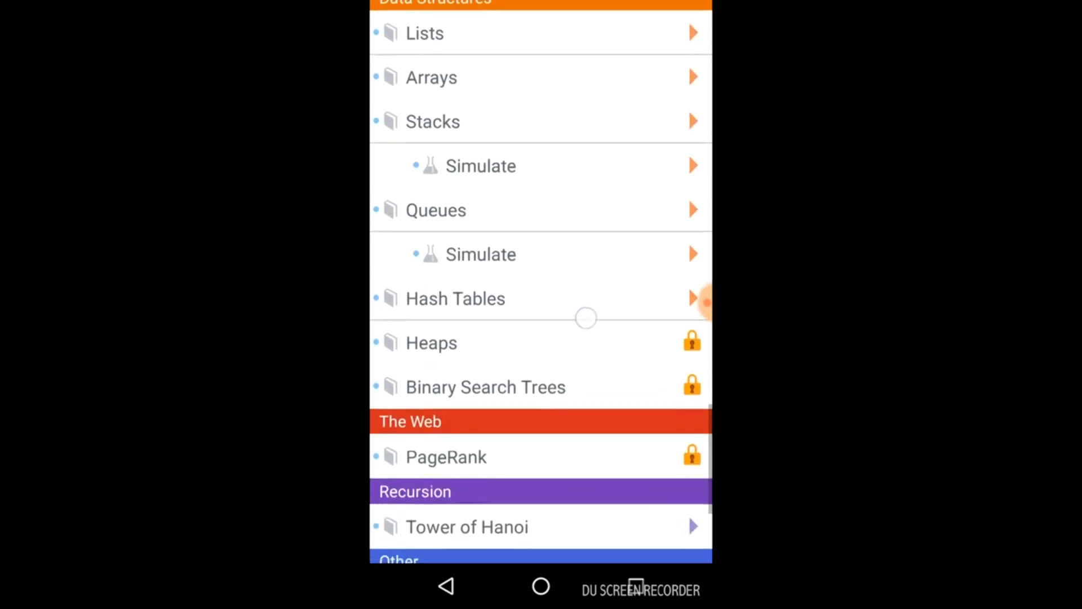
scroll(down, 3)
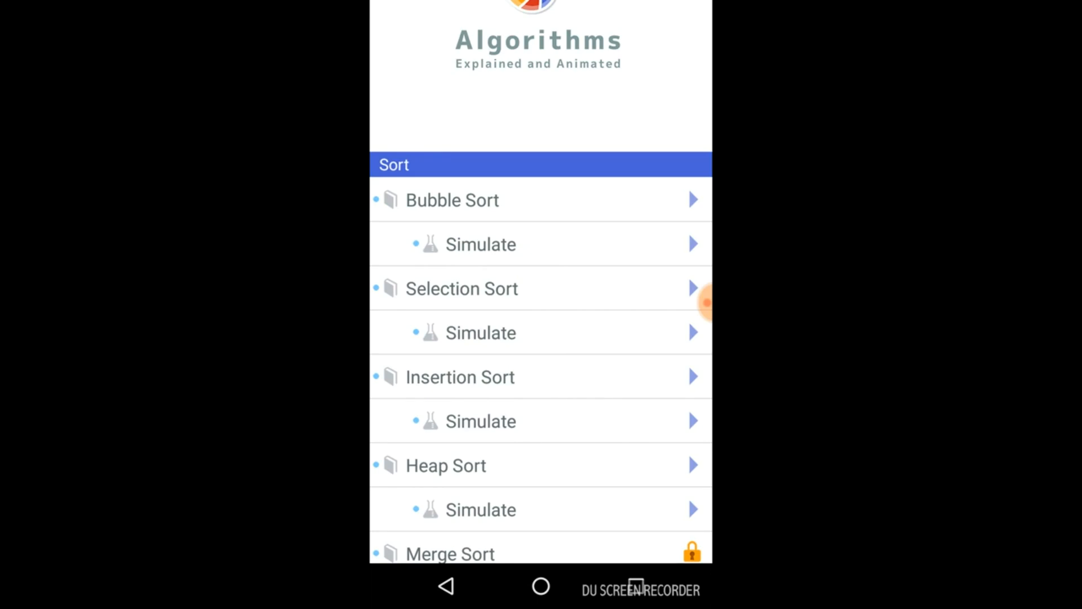
click(452, 199)
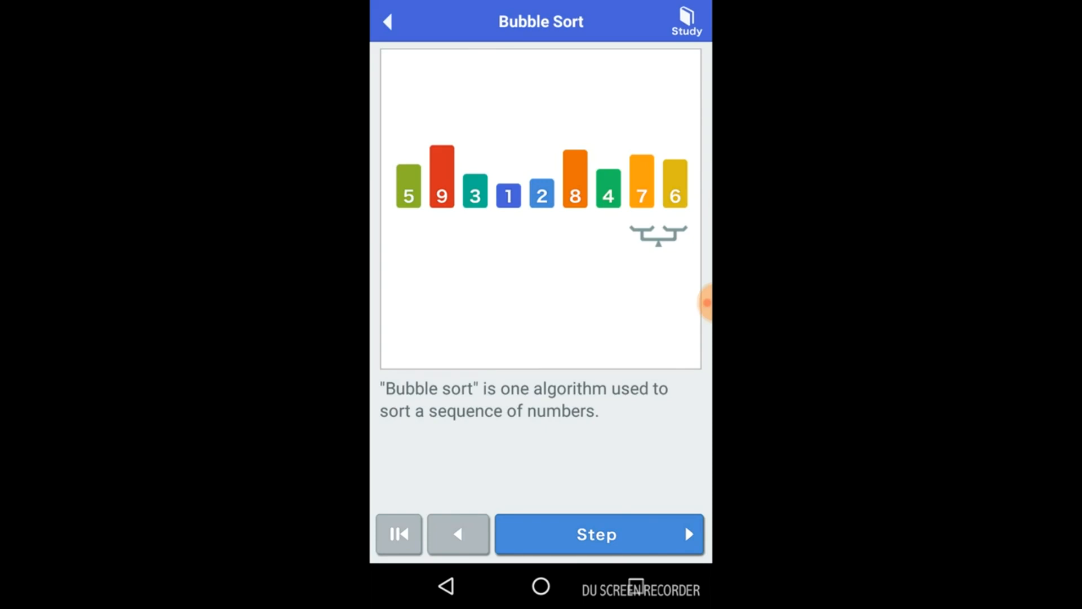
click(599, 534)
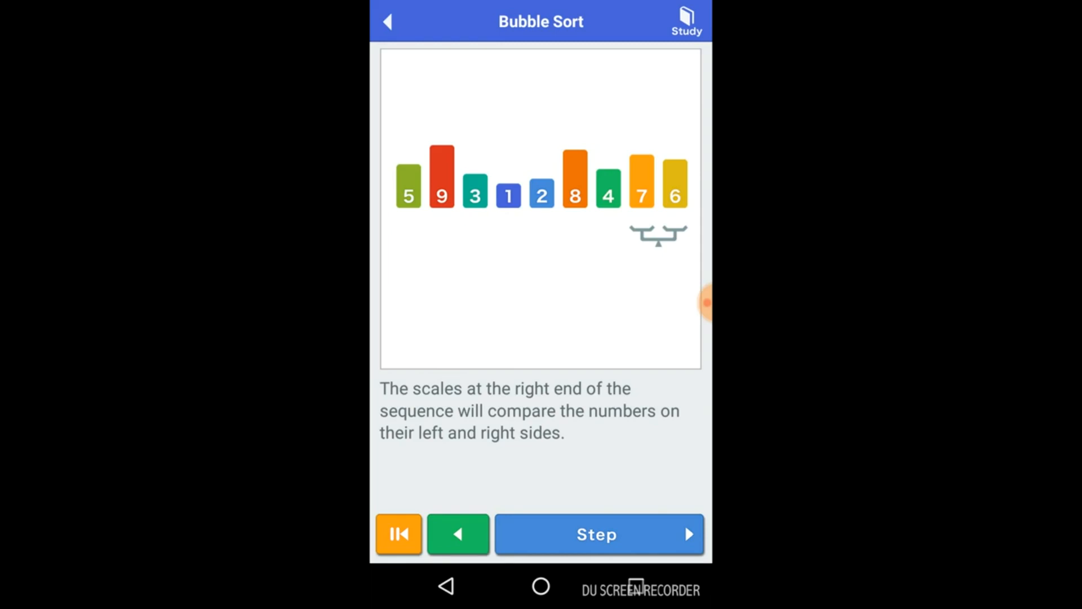
Step through the first pass, swapping 7 and 6 and carrying bar 1 to the left end
click(599, 533)
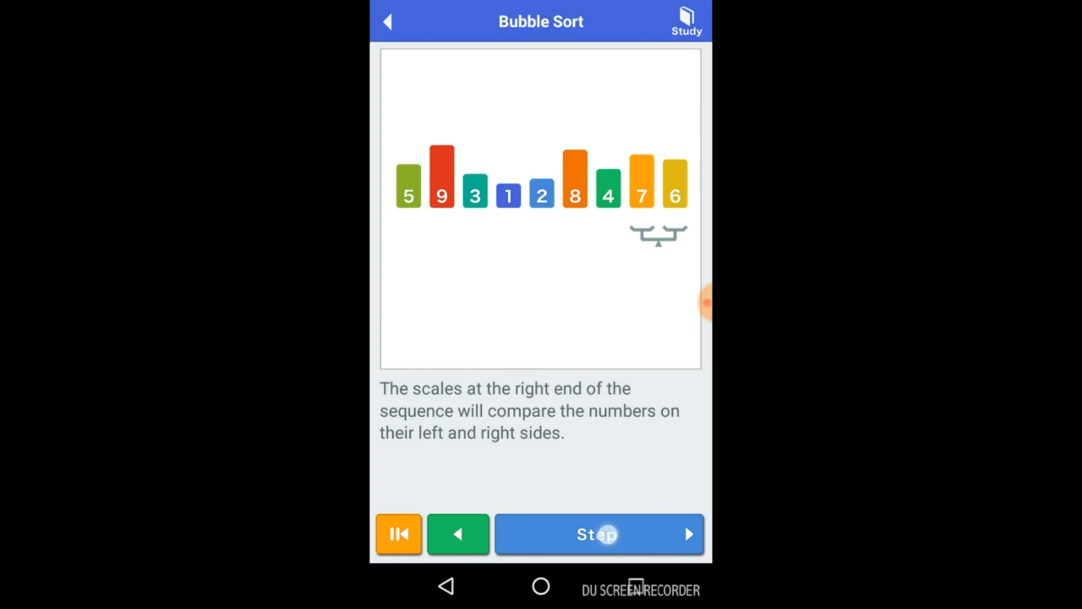
click(597, 534)
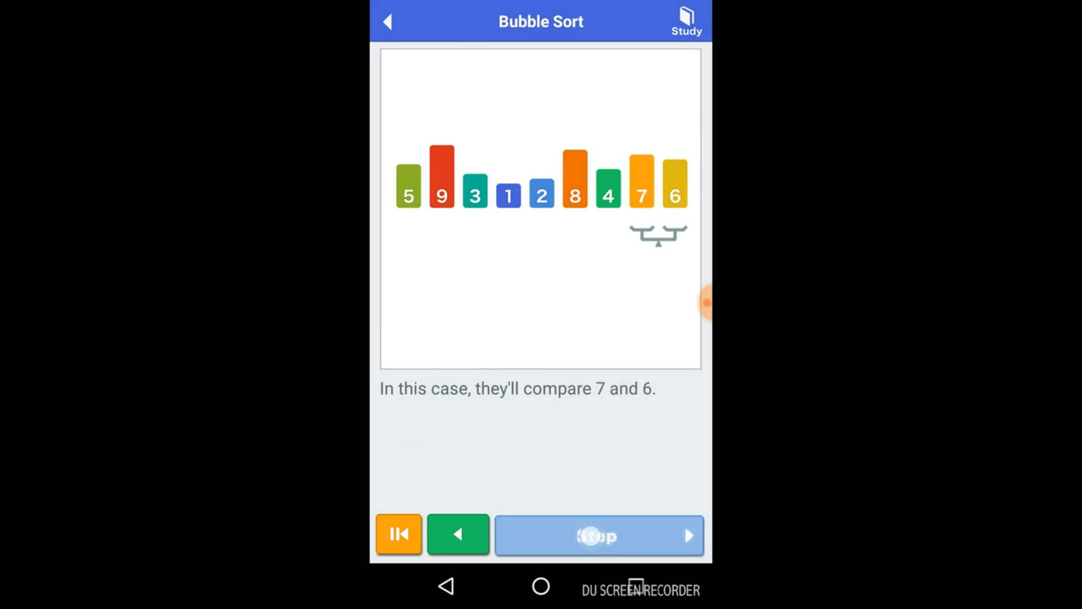
click(598, 535)
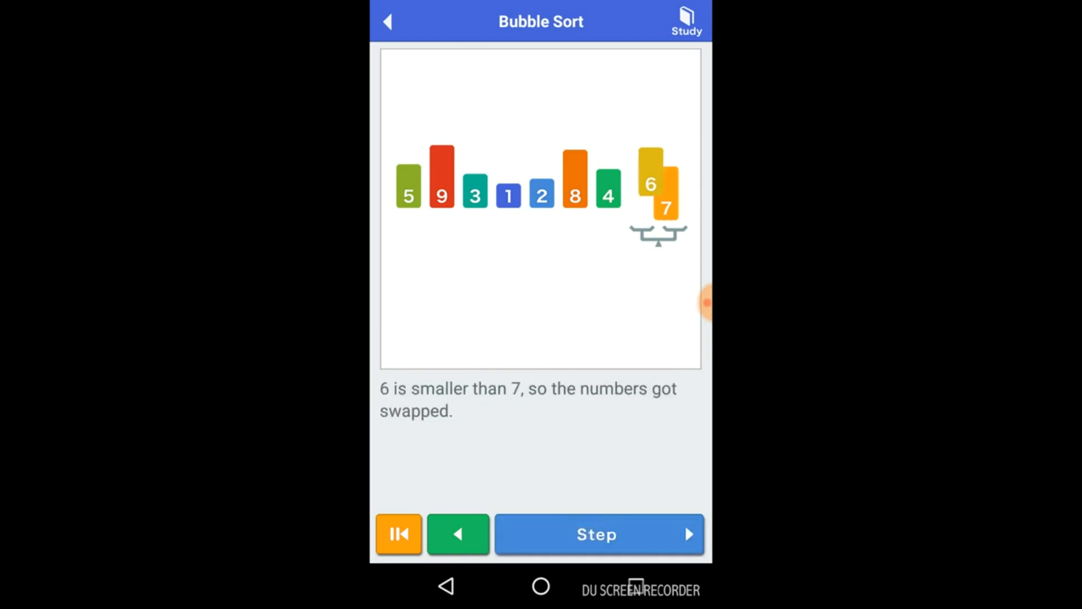
click(597, 534)
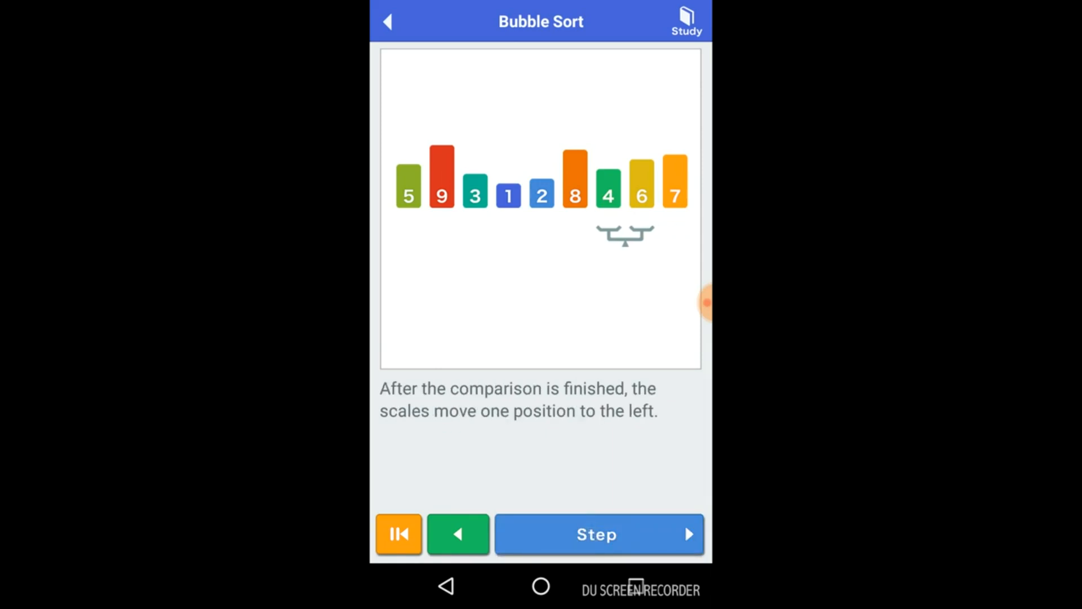
click(597, 534)
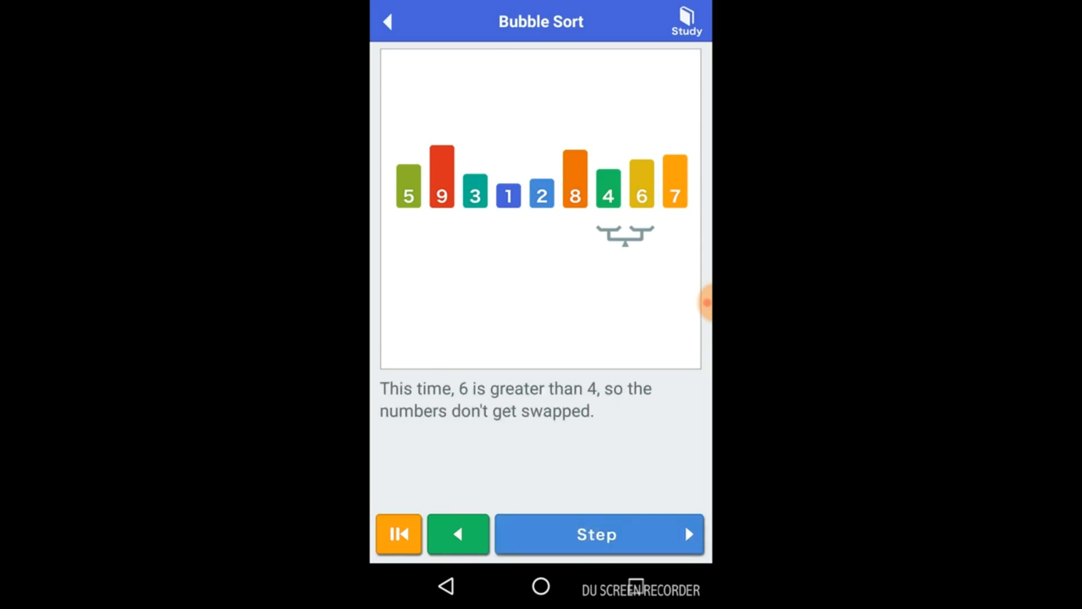
click(597, 533)
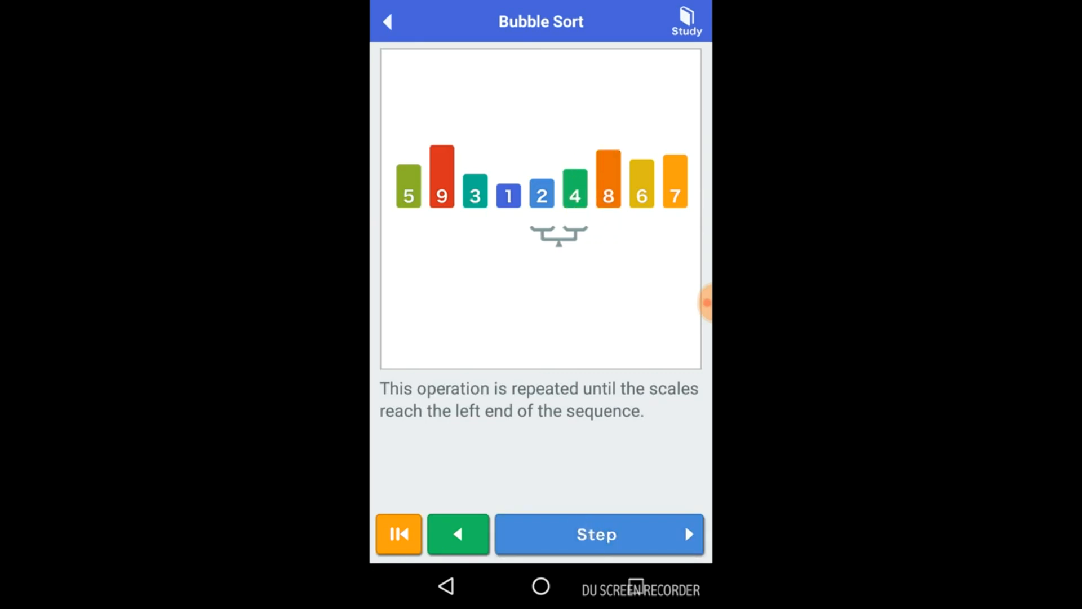
click(597, 534)
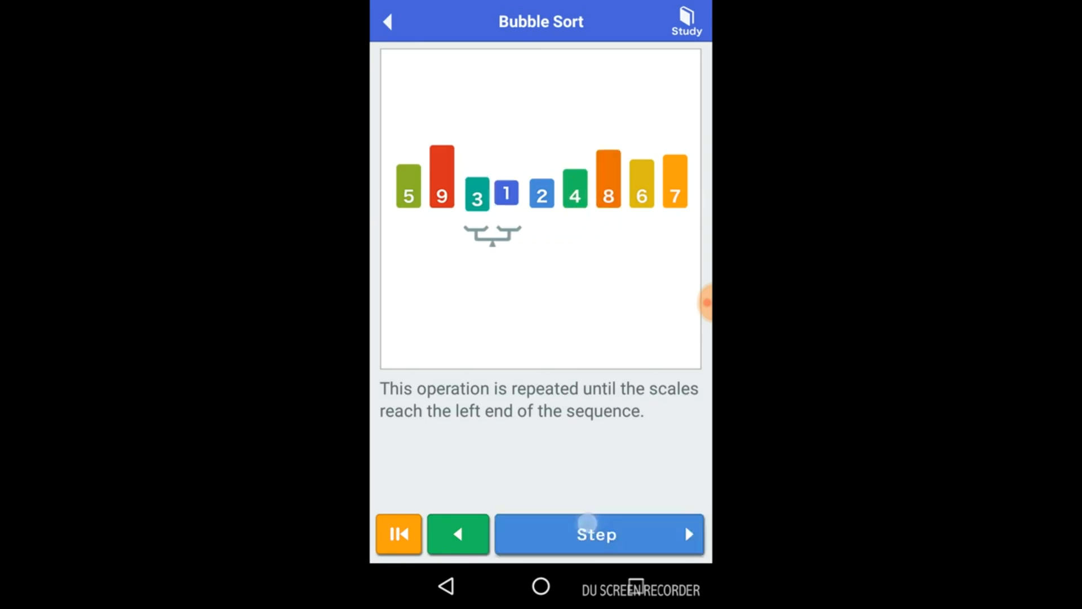
click(596, 534)
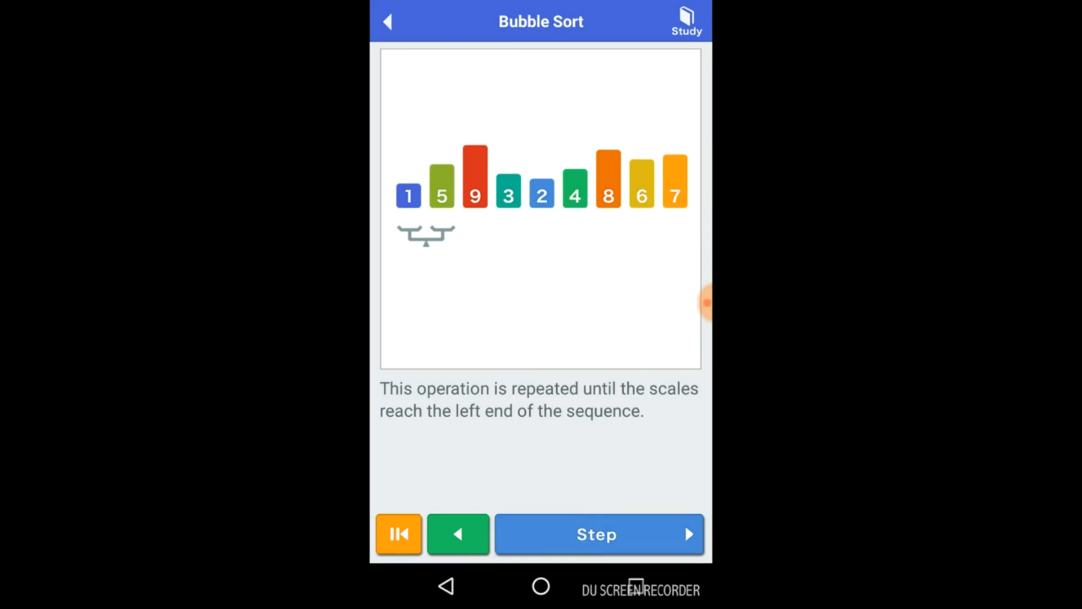
click(598, 533)
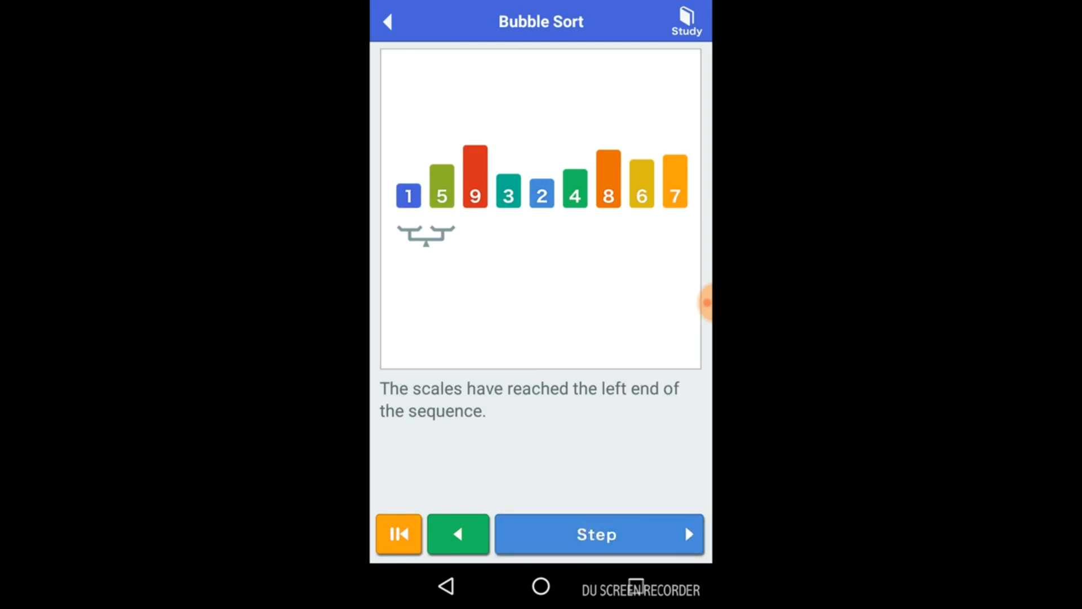
click(388, 21)
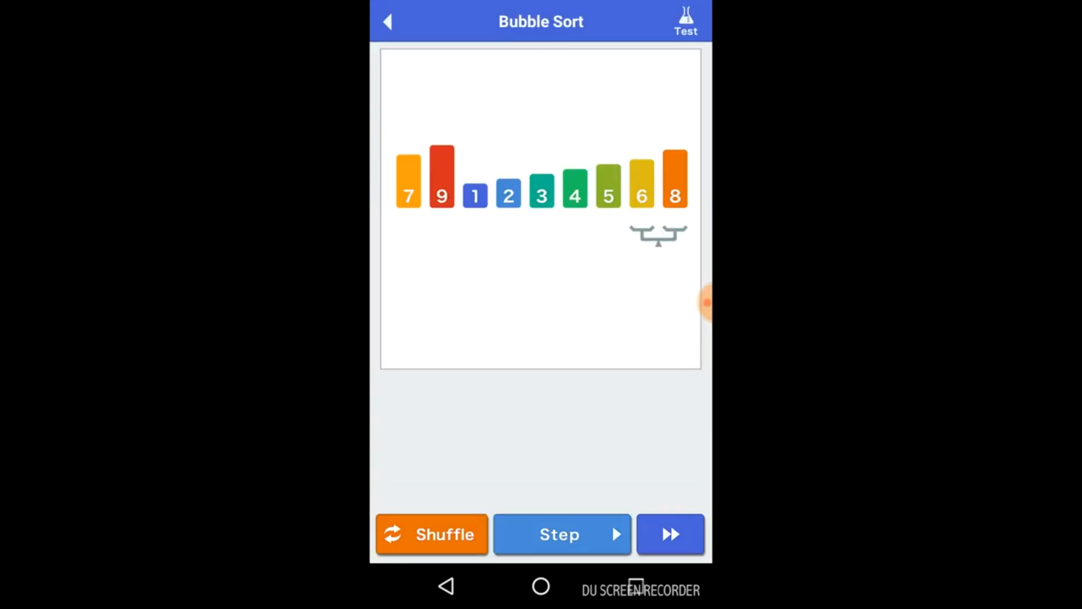
Auto-play the sorting animation, then reset the bars to their starting order
click(669, 534)
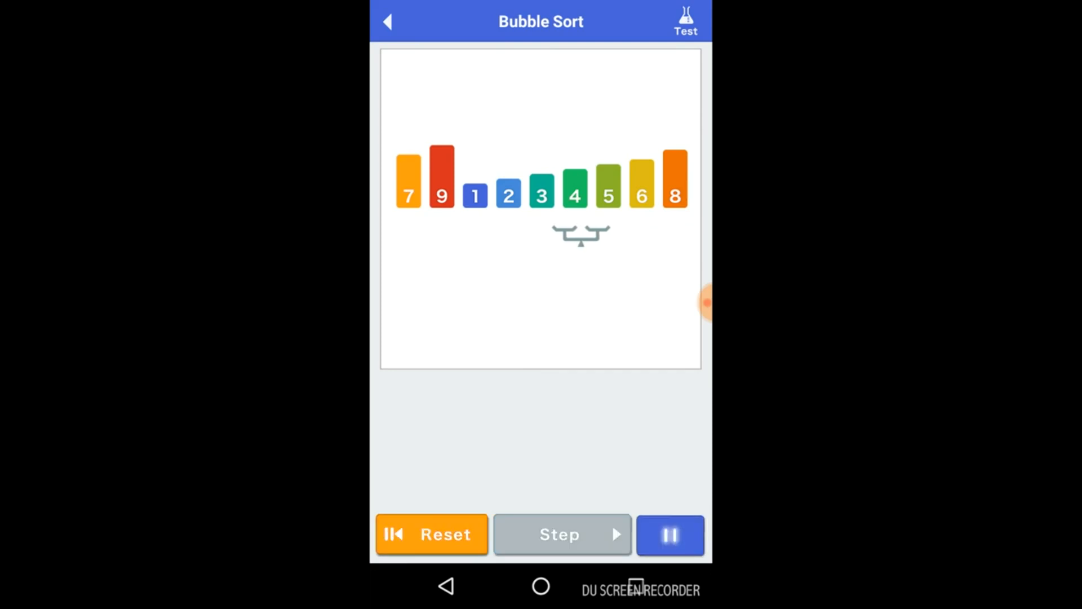
click(560, 533)
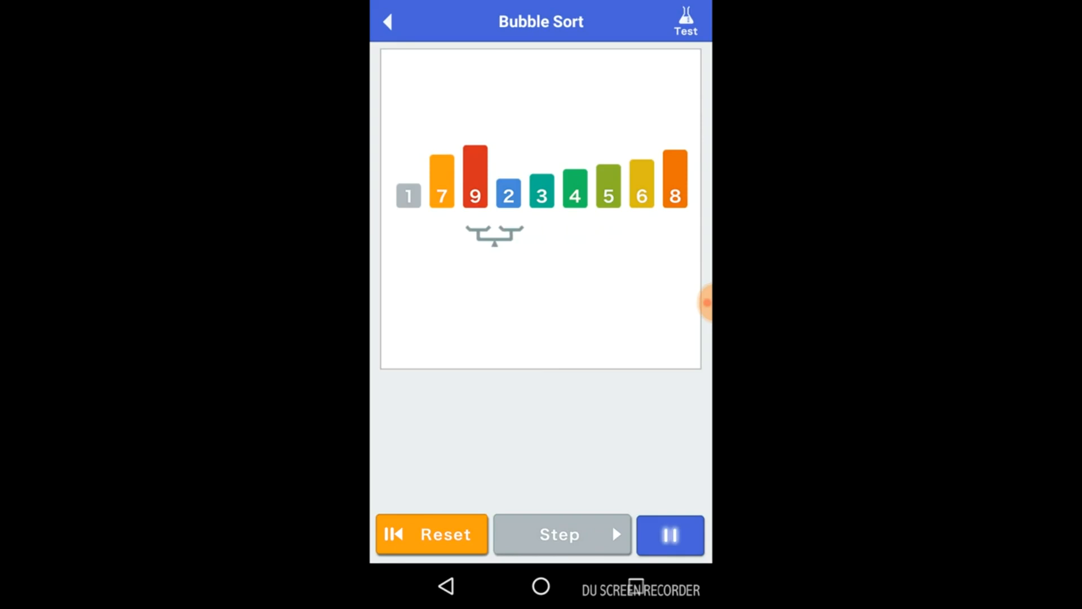
click(561, 534)
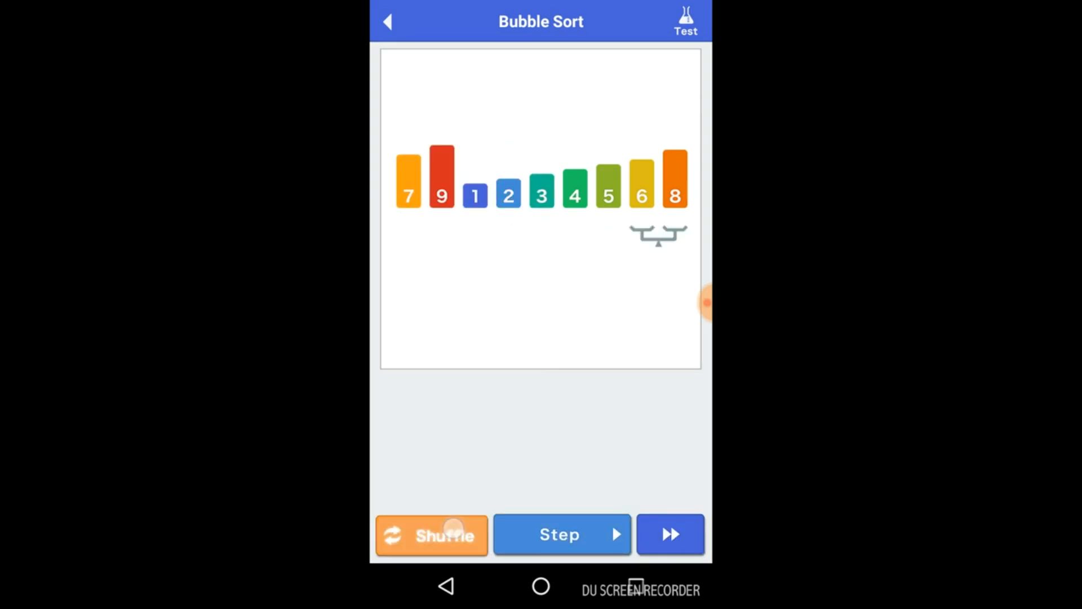
Shuffle the bars, auto-sort them, and return to the Sort list
click(430, 534)
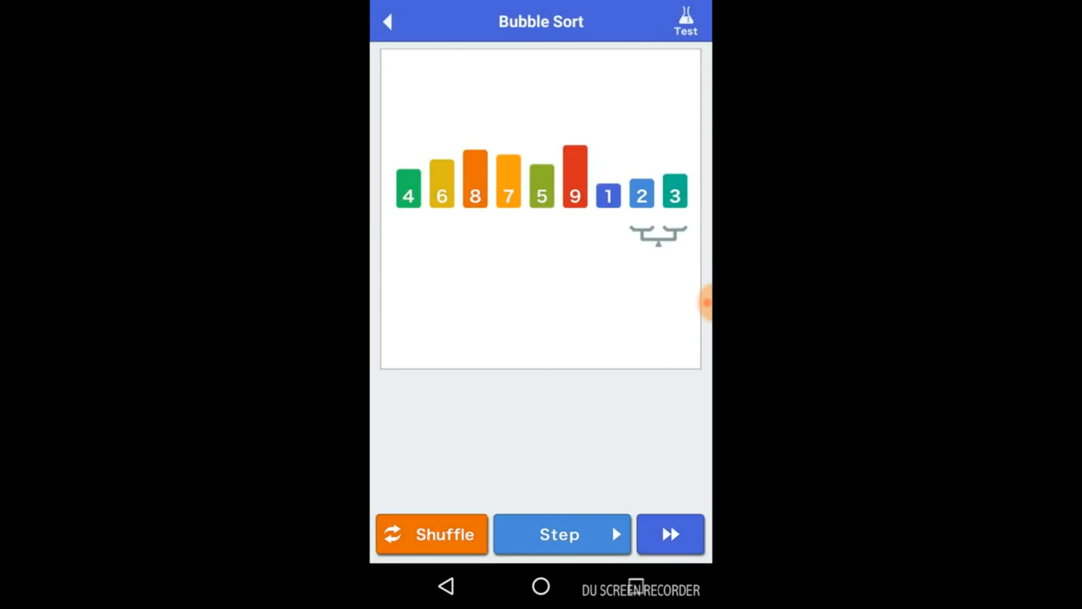
click(669, 534)
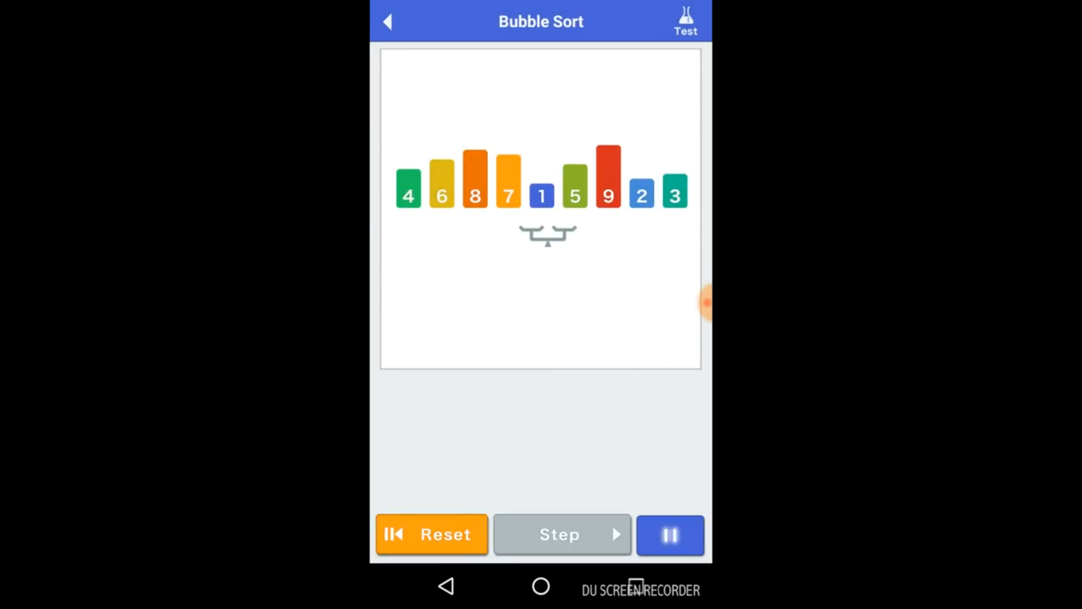
click(562, 534)
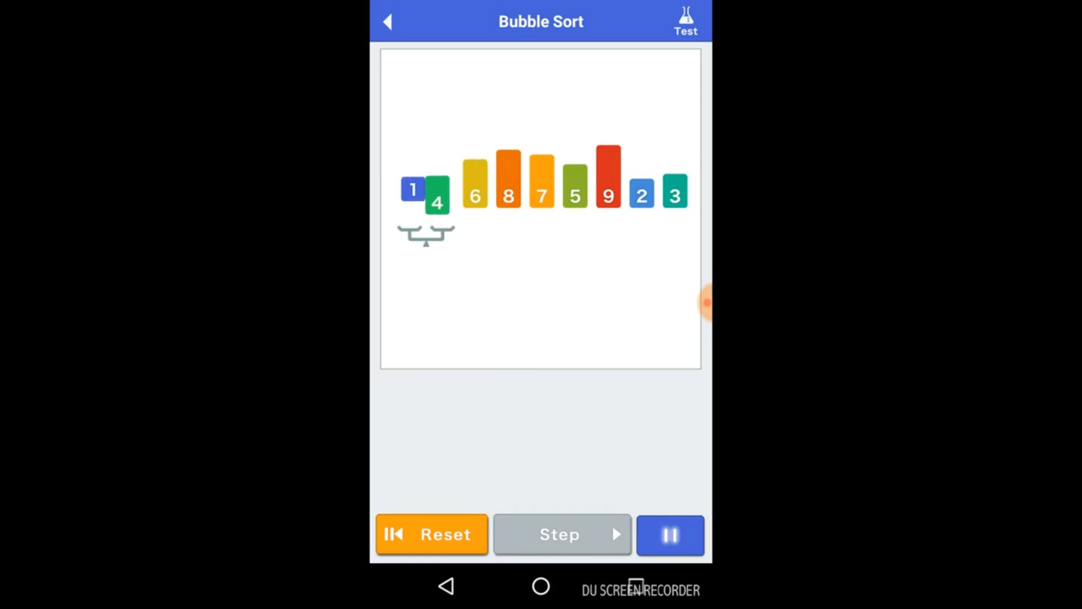
click(559, 534)
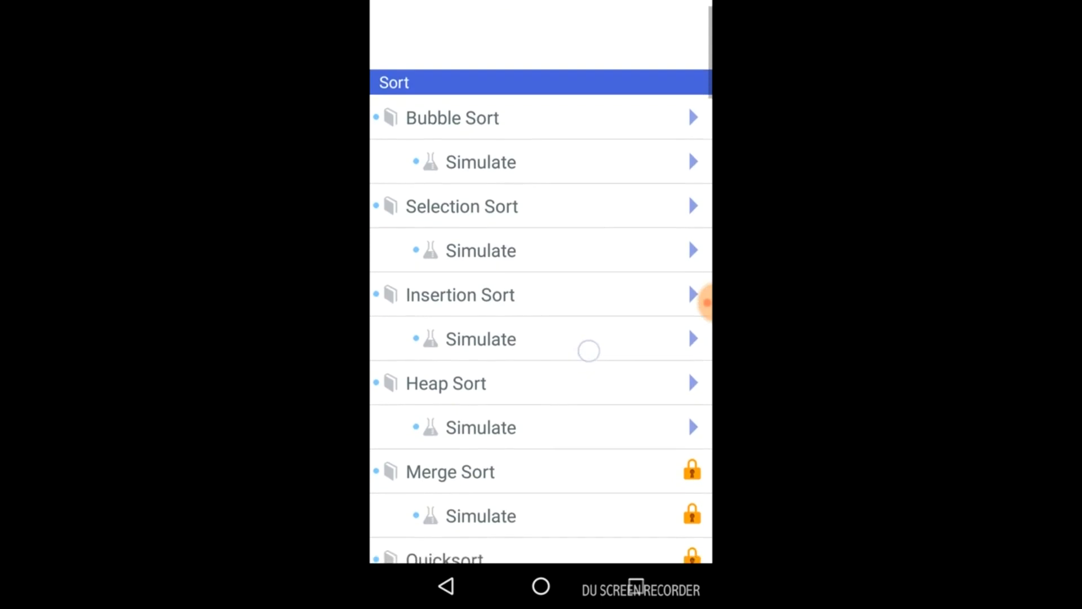
scroll(down, 3)
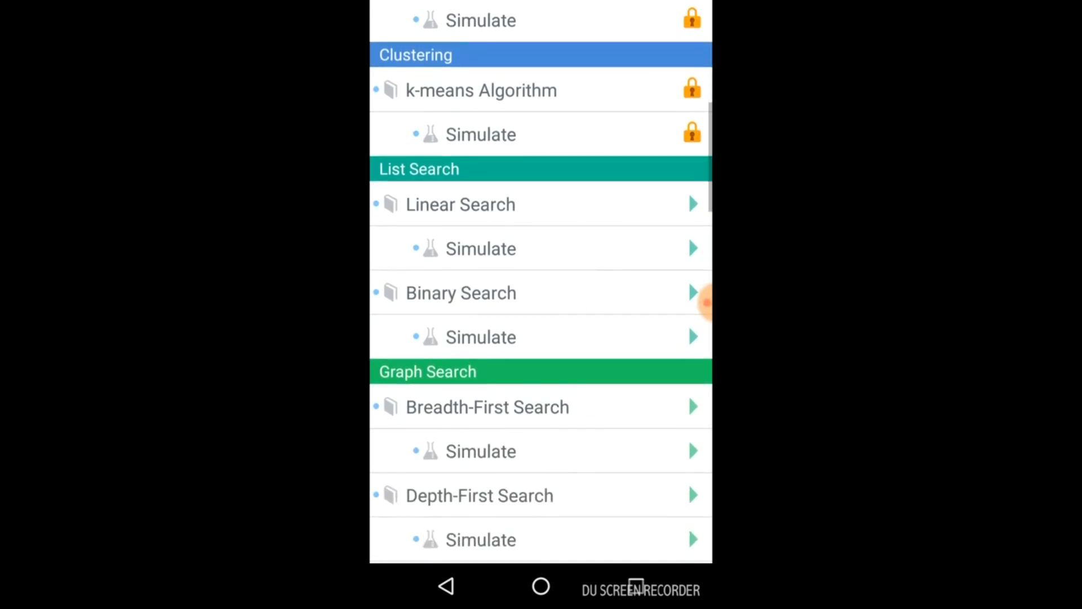
scroll(down, 3)
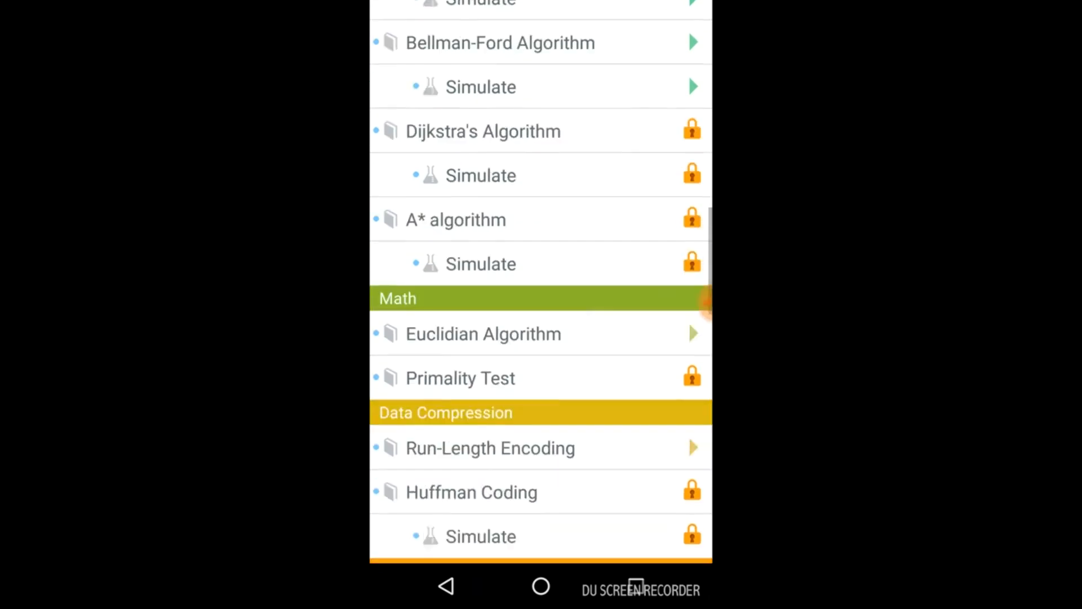
scroll(down, 3)
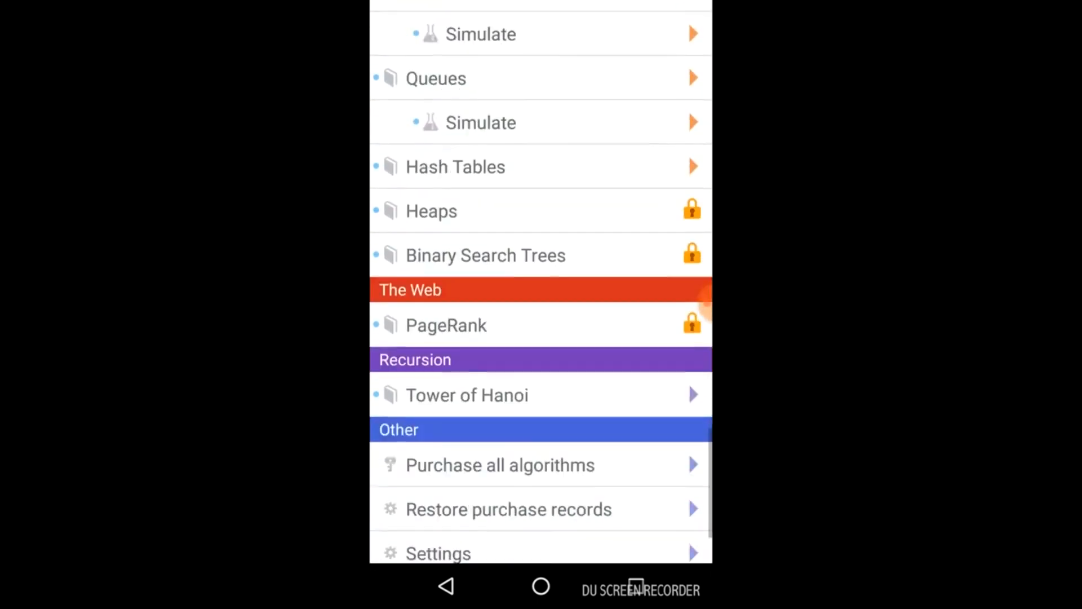
scroll(down, 3)
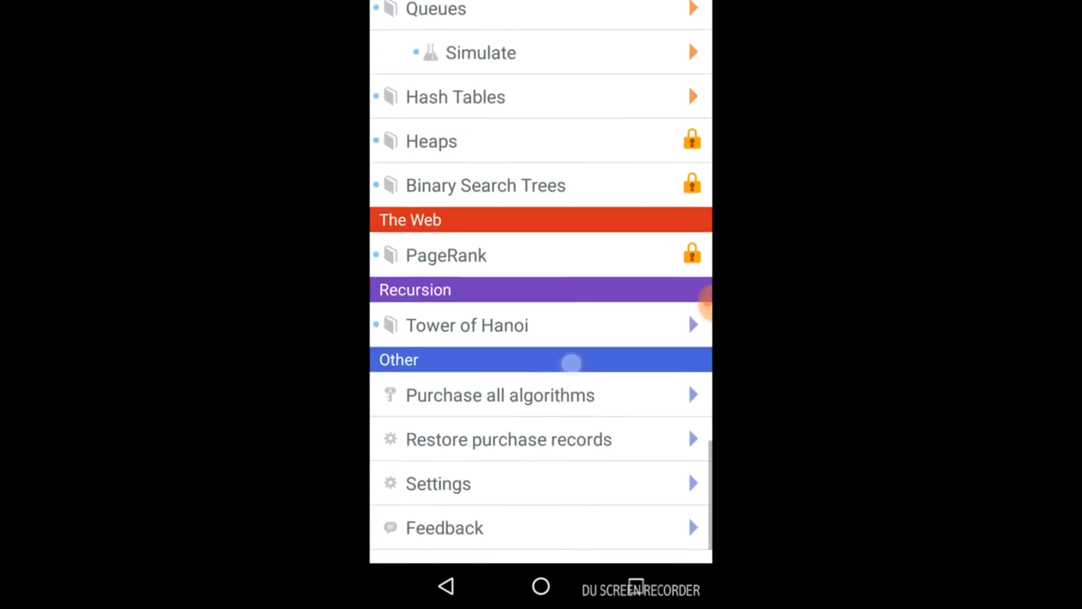
scroll(down, 3)
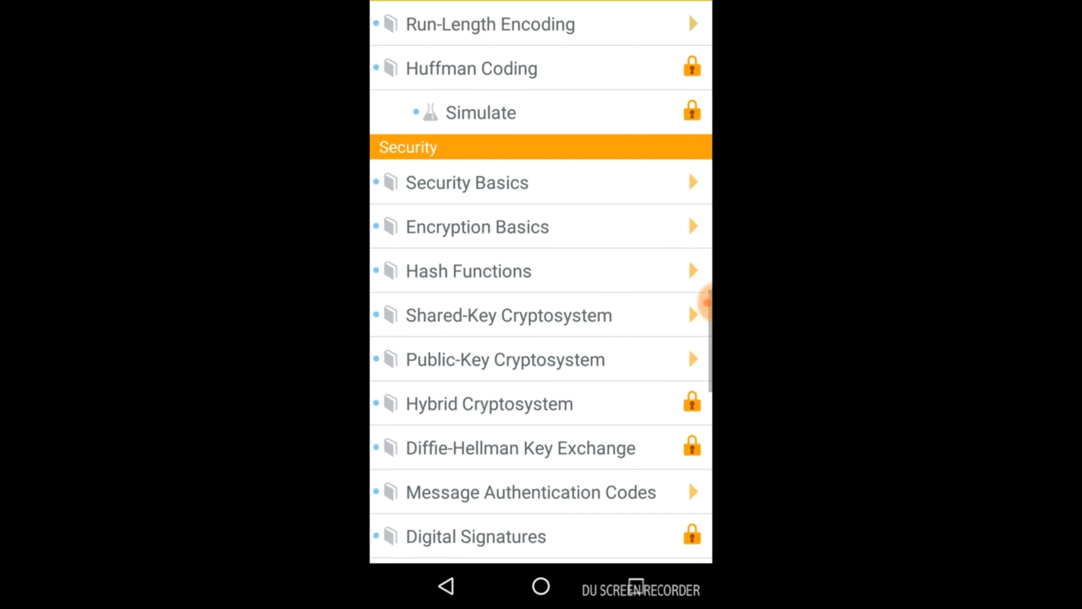